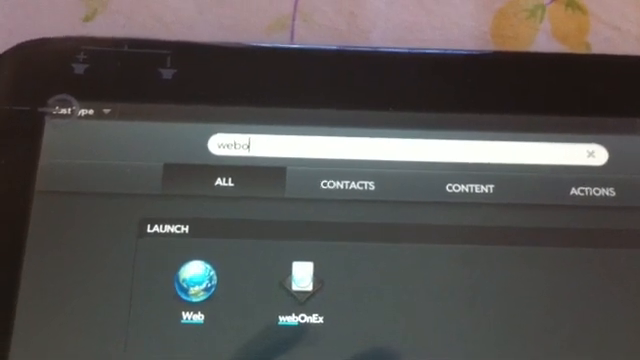
- Enter the developer mode code webos20090606 in Just Type on the TouchPad
{"action": "type", "text": "s"}
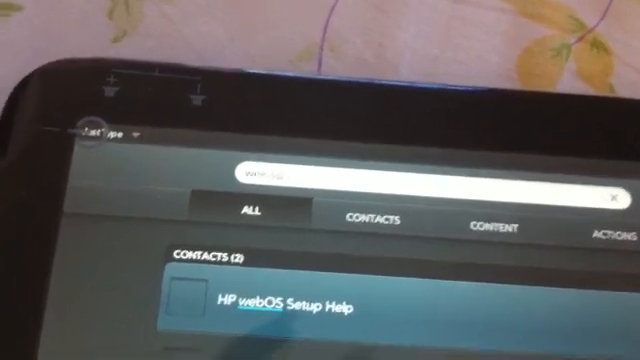
{"action": "type", "text": "webos20090606"}
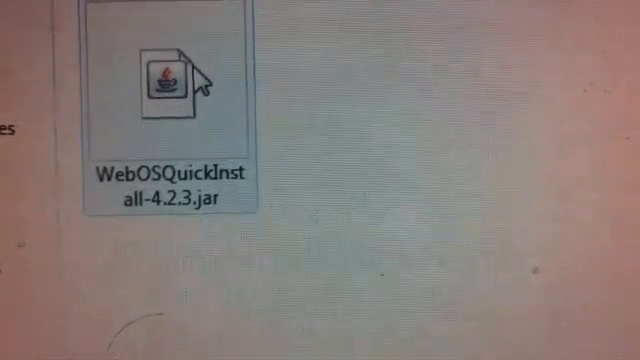
- Launch WebOSQuickInstall-4.2.3.jar from File Explorer
{"action": "double_click", "coordinate": [162, 78]}
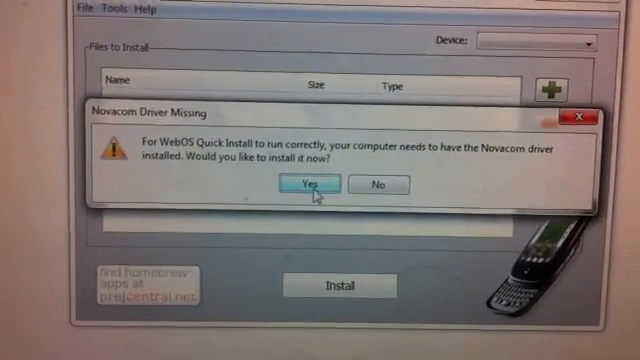
- Install the missing Novacom driver, allowing the UAC prompt and acknowledging success
{"action": "left_click", "coordinate": [306, 184]}
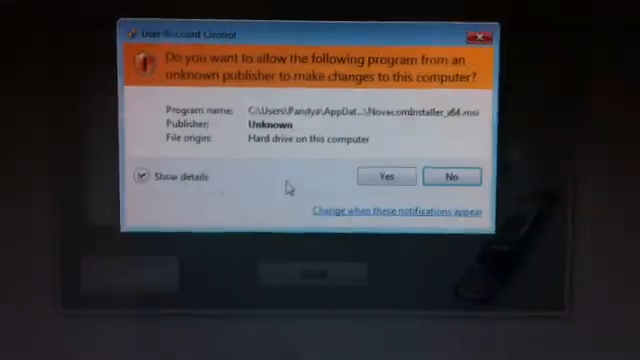
{"action": "left_click", "coordinate": [388, 176]}
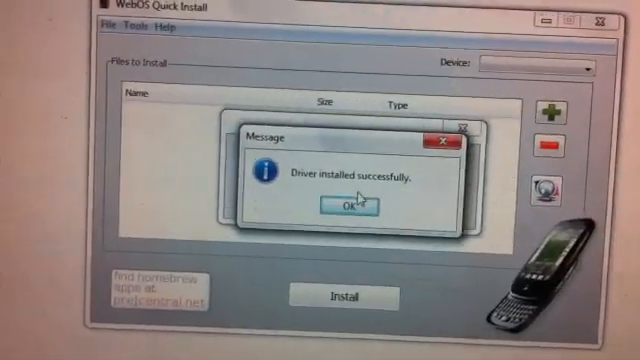
{"action": "left_click", "coordinate": [342, 204]}
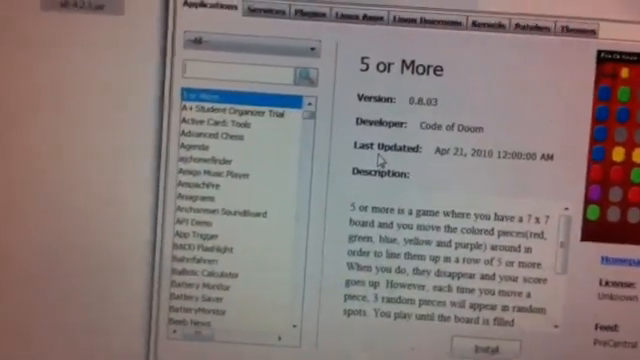
- Search 'pre' in the catalogue, install Preware to the TouchPad, then view Patches
{"action": "type", "text": "preware"}
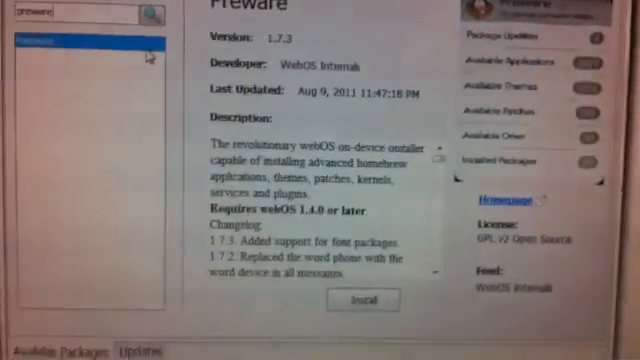
{"action": "scroll", "scroll_direction": "down", "scroll_amount": 3}
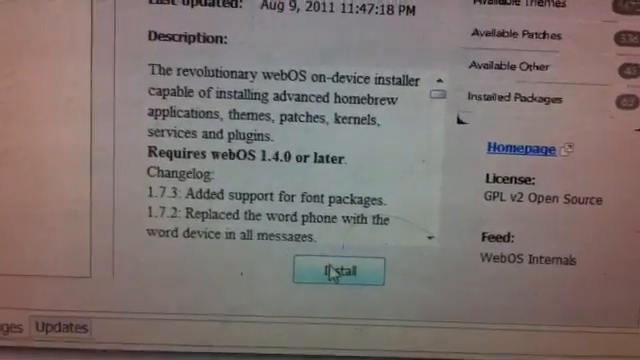
{"action": "left_click", "coordinate": [344, 274]}
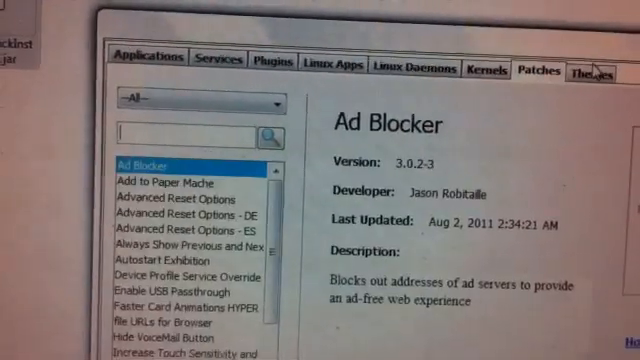
{"action": "left_click", "coordinate": [586, 40]}
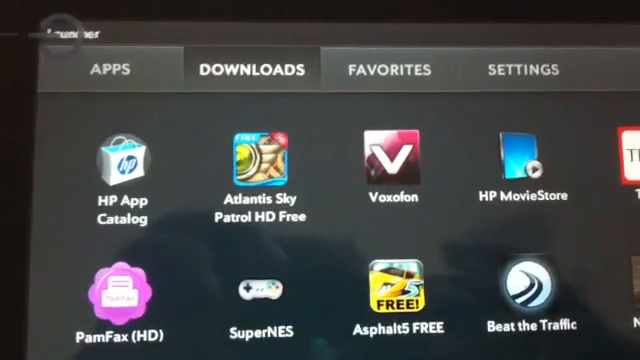
- Swipe through the apps on the launcher's Downloads page
{"action": "scroll", "scroll_direction": "down", "scroll_amount": 3}
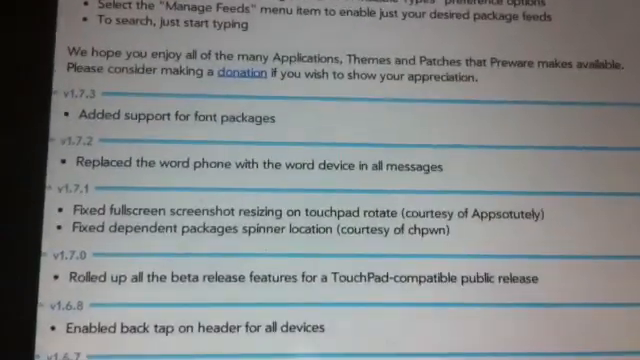
{"action": "scroll", "scroll_direction": "up", "scroll_amount": 3}
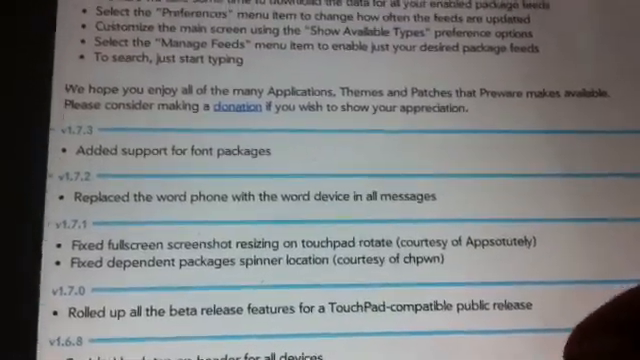
{"action": "scroll", "scroll_direction": "down", "scroll_amount": 3}
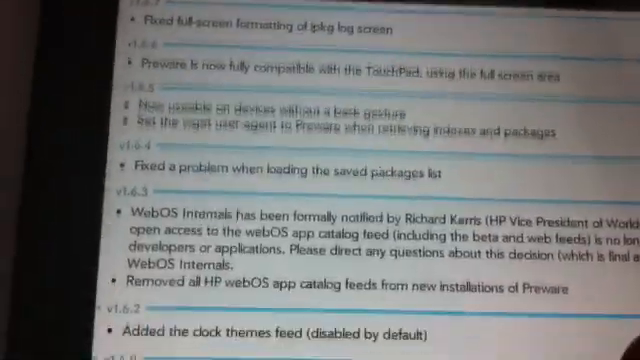
{"action": "scroll", "scroll_direction": "down", "scroll_amount": 3}
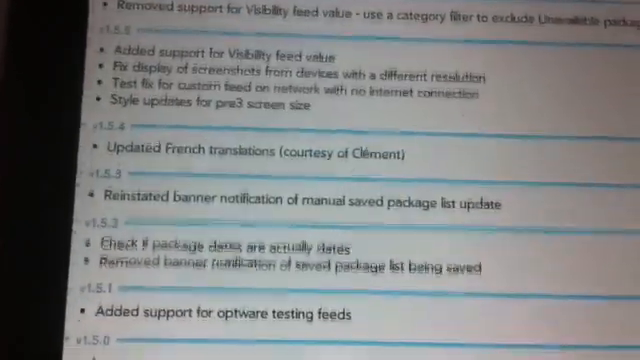
{"action": "scroll", "scroll_direction": "down", "scroll_amount": 3}
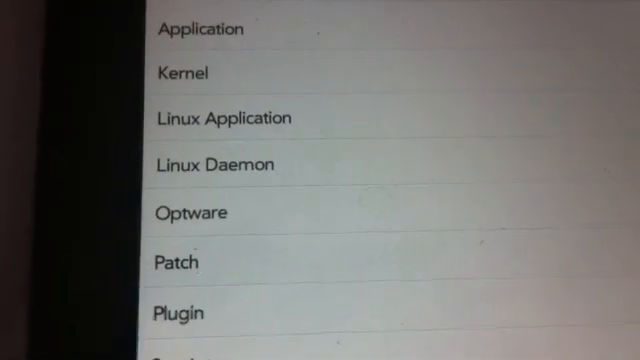
- Scroll Preware's package types list down to Kernel
{"action": "scroll", "scroll_direction": "down", "scroll_amount": 3}
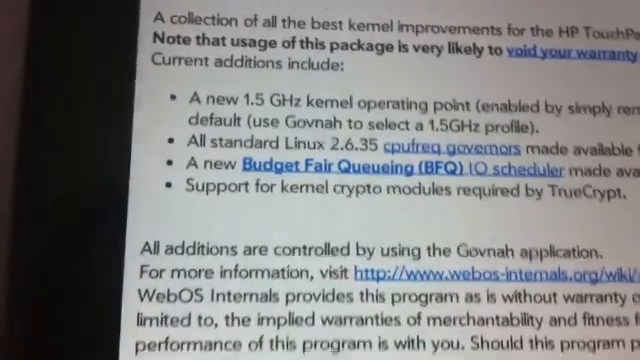
- Scroll through the UberKernel 1.5 GHz package description and changelog
{"action": "scroll", "scroll_direction": "down", "scroll_amount": 3}
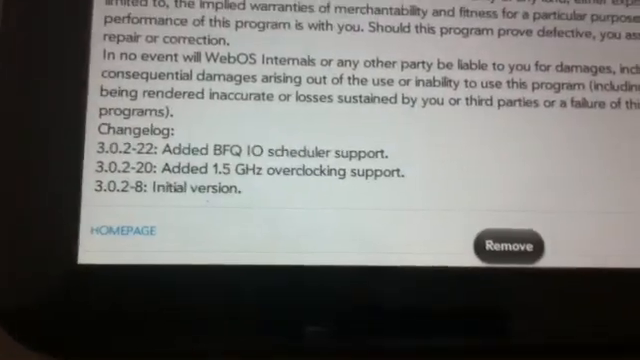
{"action": "scroll", "scroll_direction": "up", "scroll_amount": 3}
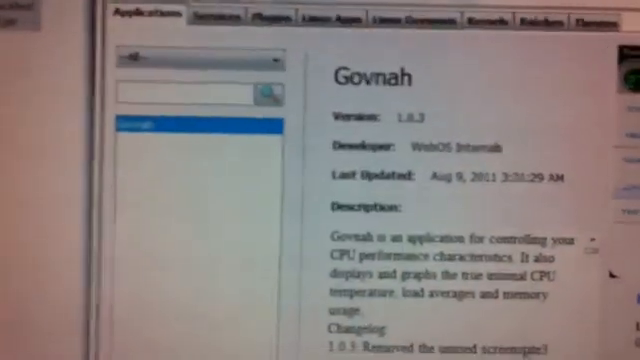
- Select Govnah 1.0.3 in the Applications list and send it to the TouchPad
{"action": "scroll", "scroll_direction": "down", "scroll_amount": 3}
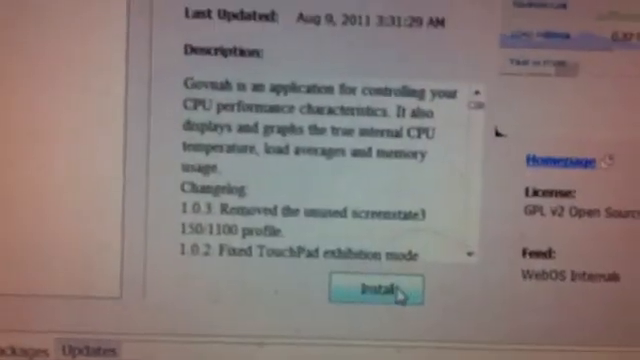
{"action": "left_click", "coordinate": [378, 292]}
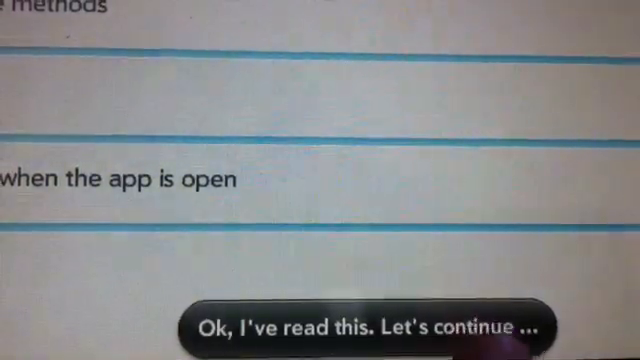
- Acknowledge Govnah's startup notes to reach the Palm Default CPU screen
{"action": "left_click", "coordinate": [368, 320]}
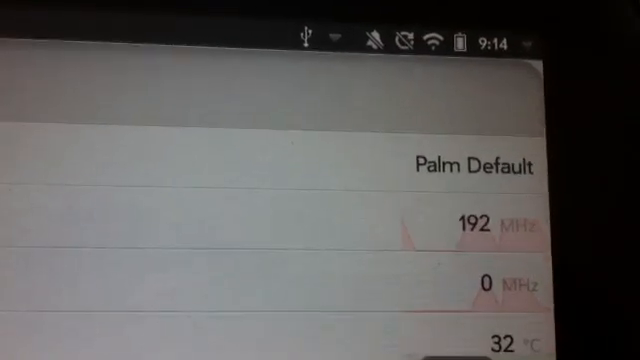